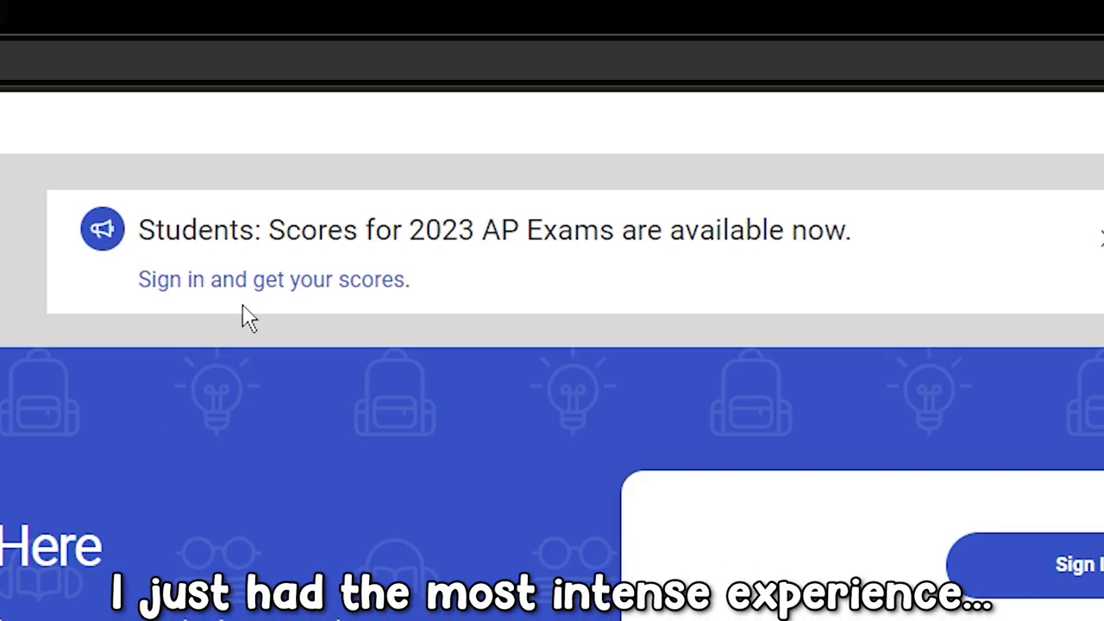
mouse_move(262, 293)
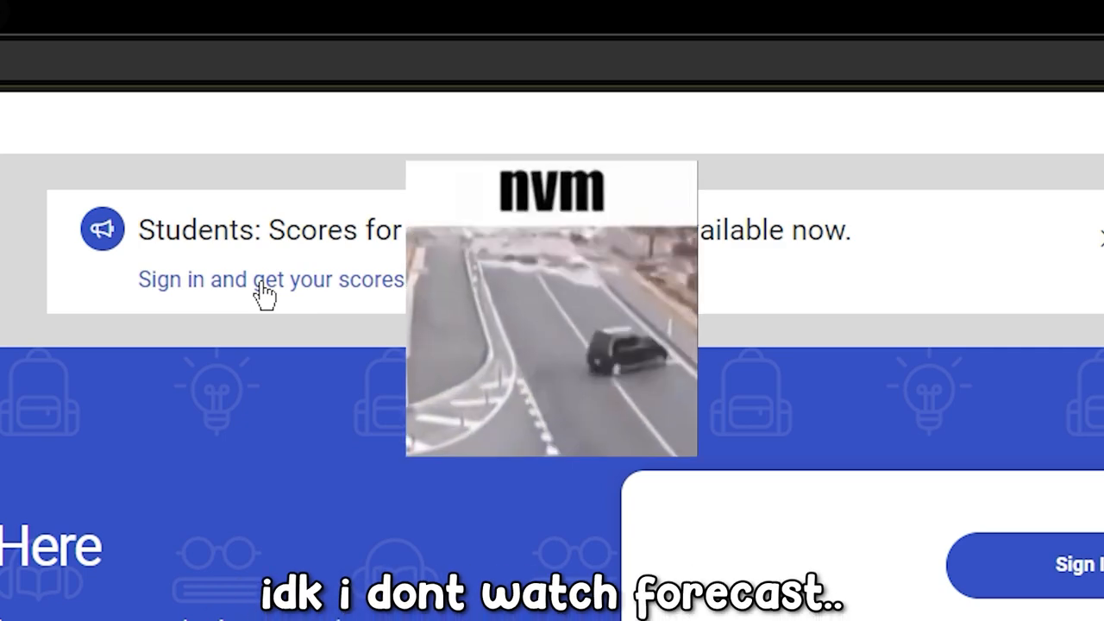
Step: Sign in with the account password to reach the 2023 AP Scores page
click(269, 280)
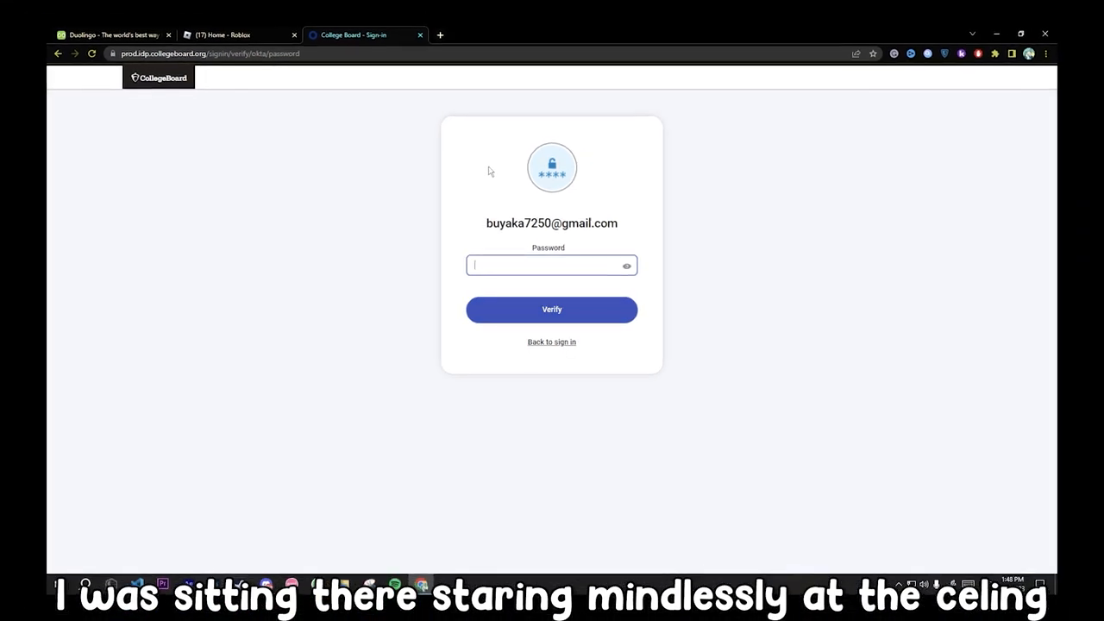
text(password)
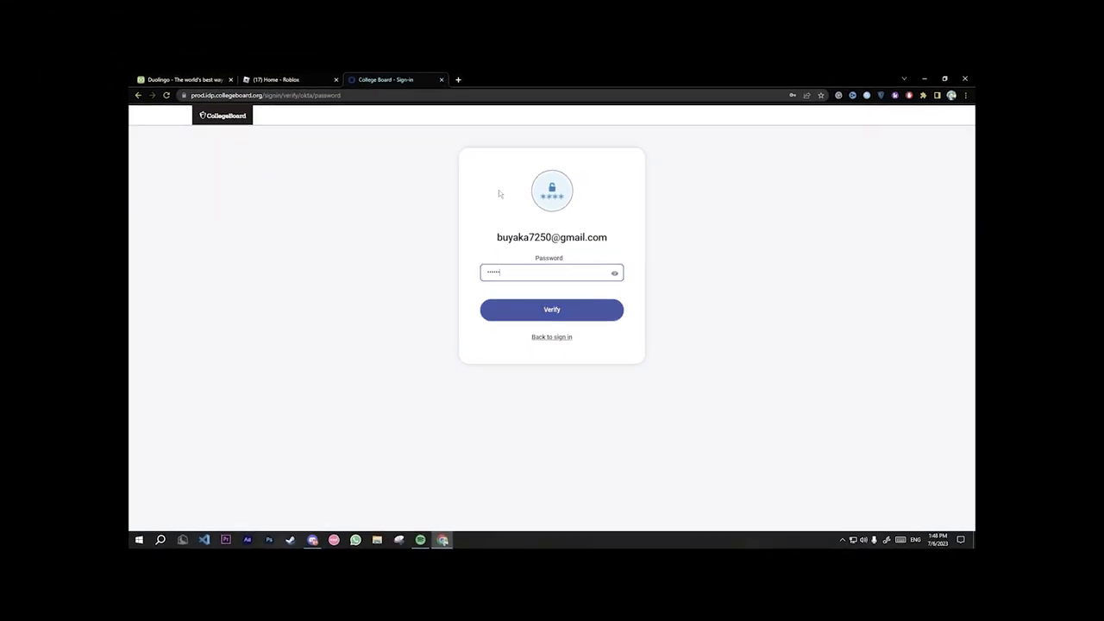
click(552, 309)
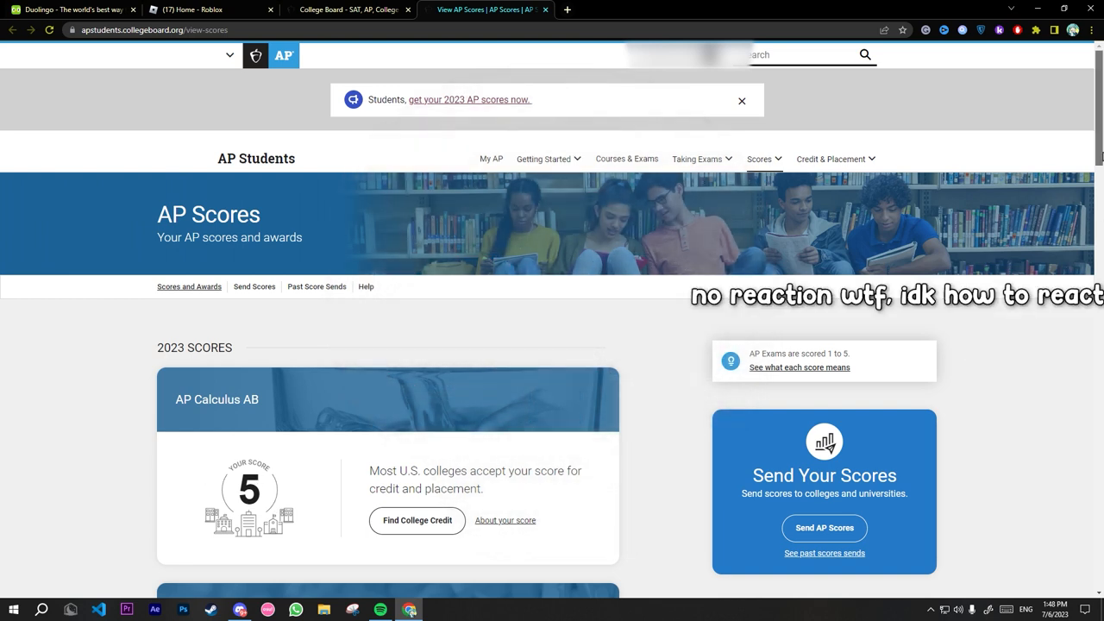
scroll(down, 3)
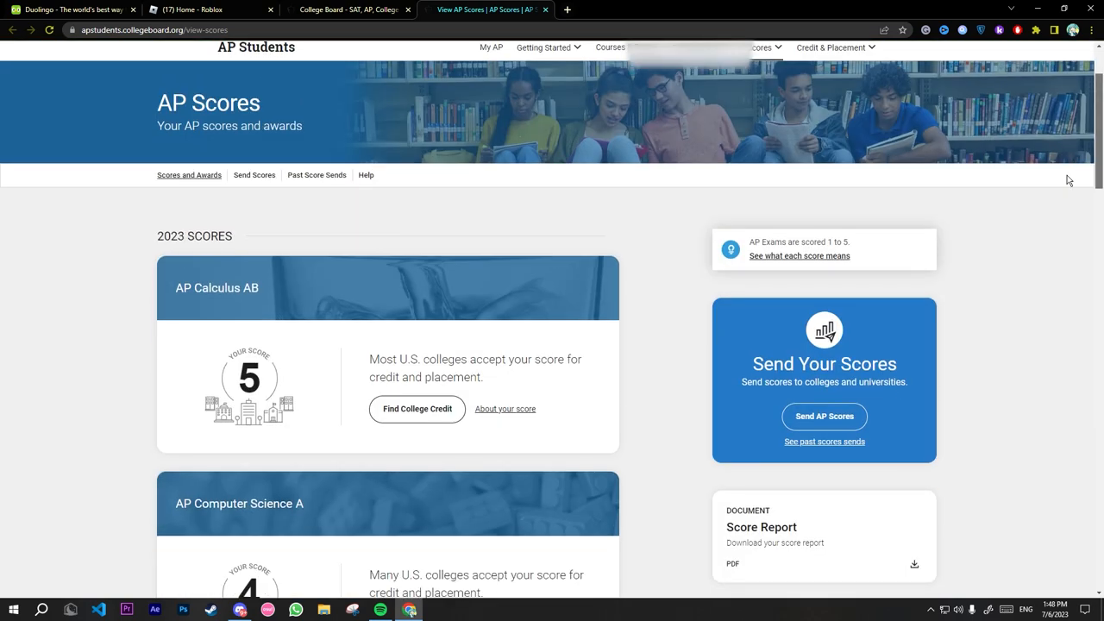
scroll(down, 3)
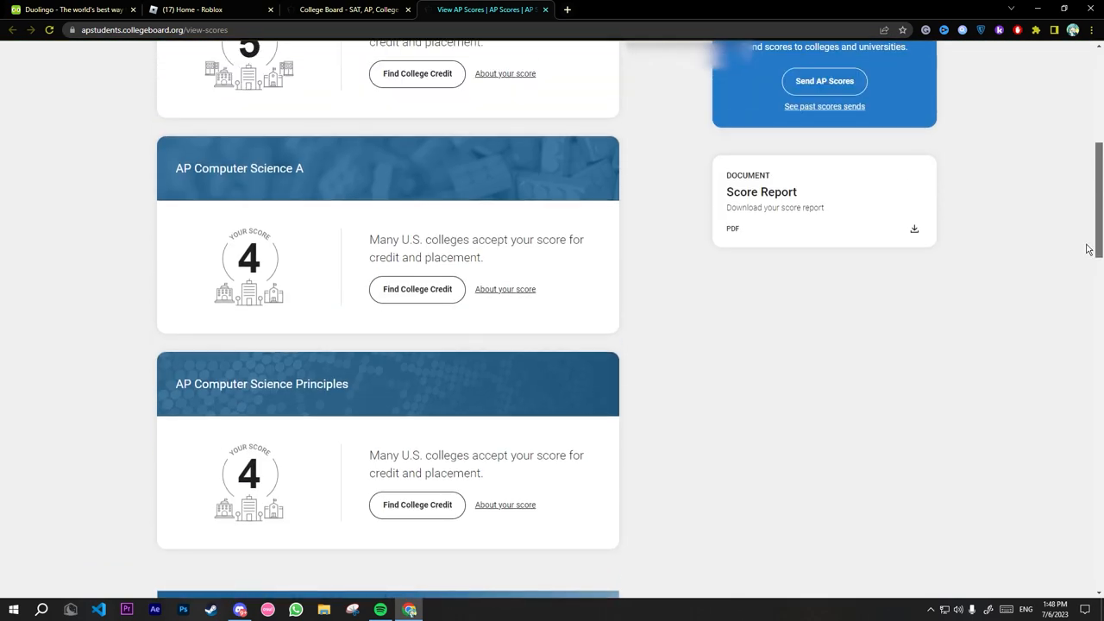
scroll(up, 3)
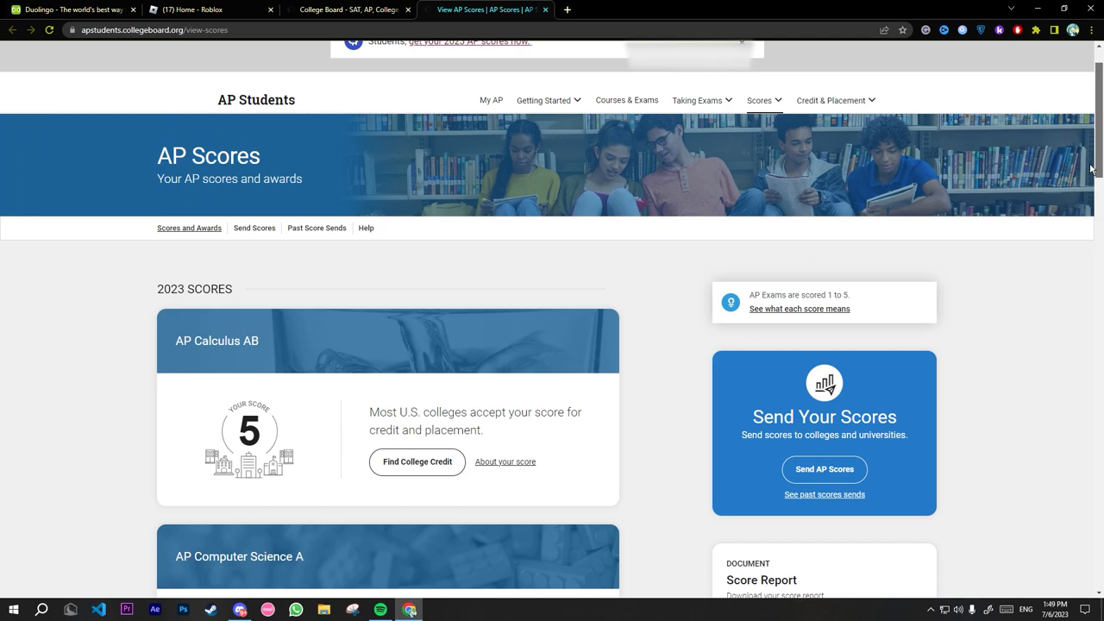